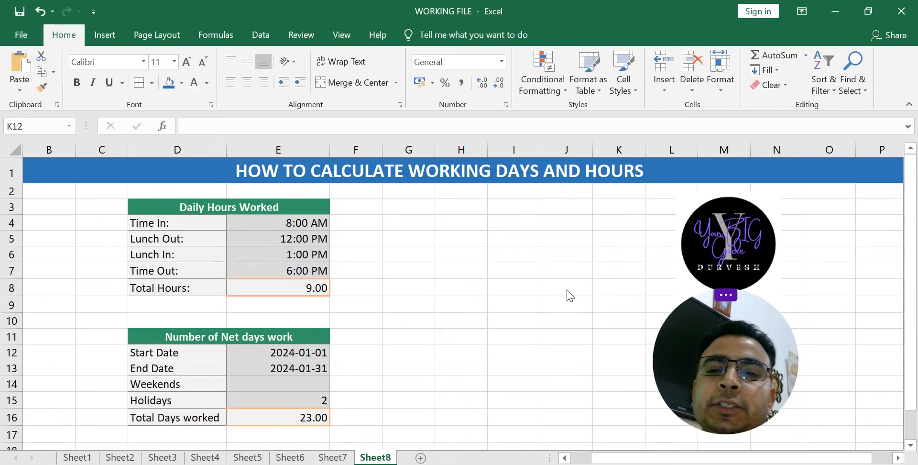
Step: Inspect the existing Total Hours and Total Days worked formulas
click(619, 352)
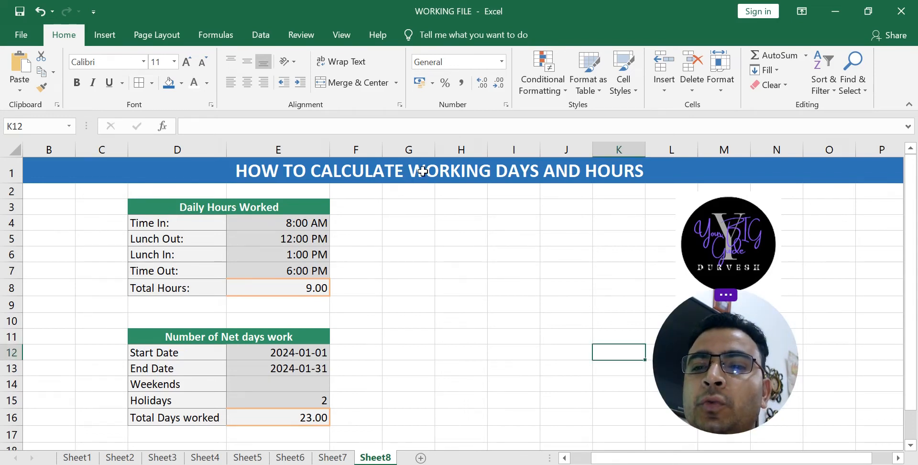
click(355, 206)
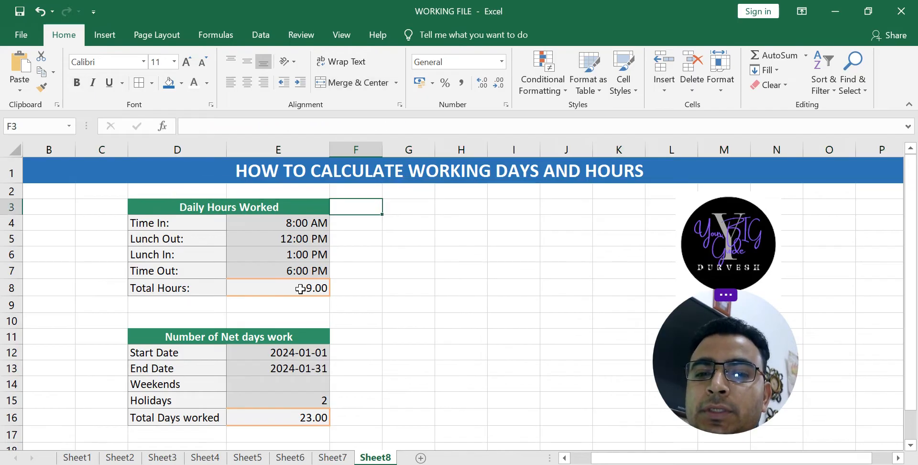
click(278, 288)
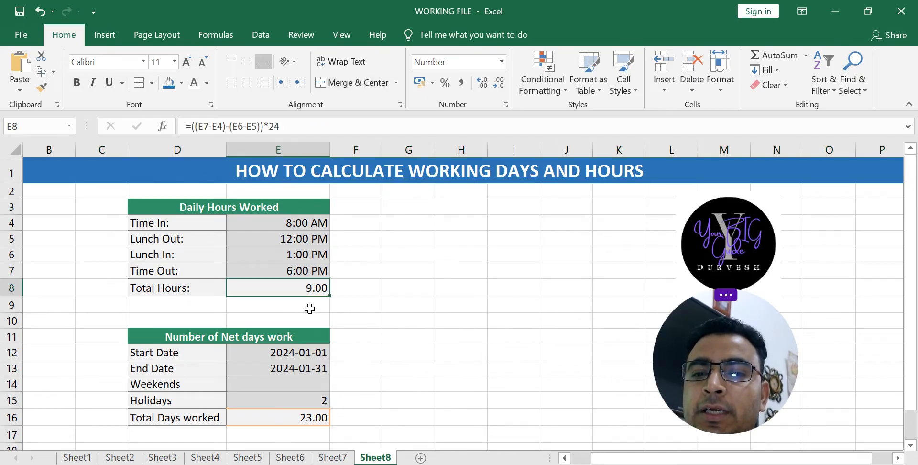
click(408, 254)
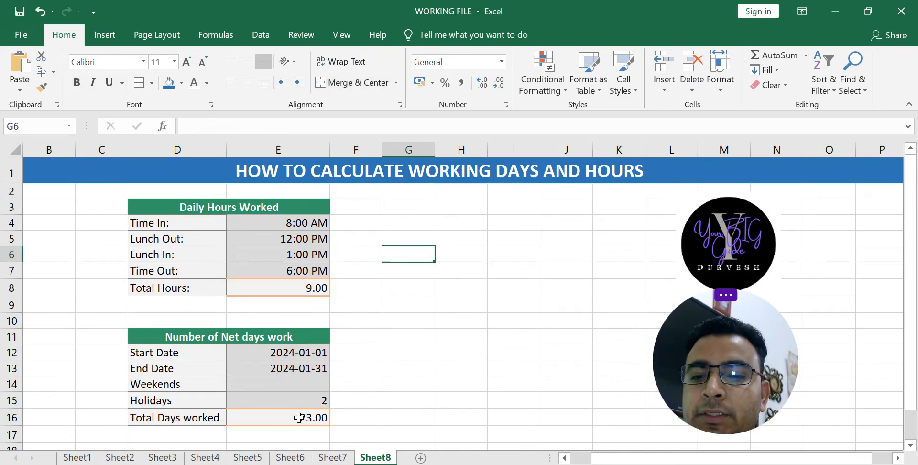
click(278, 416)
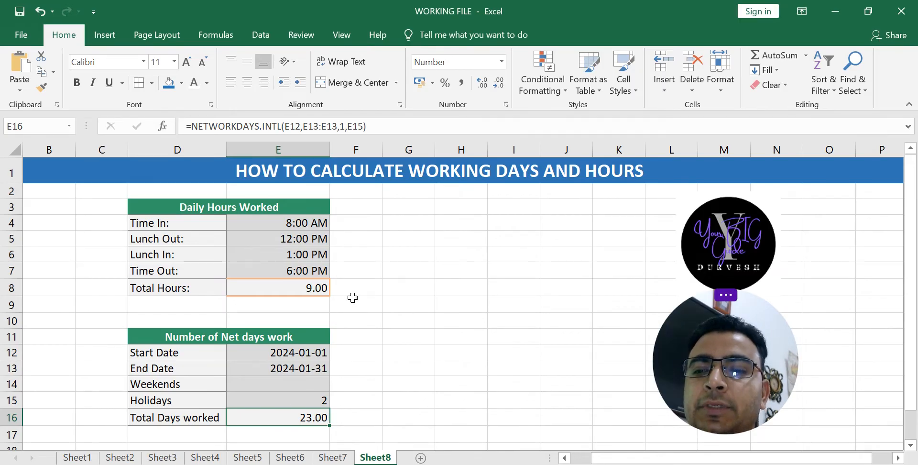
Step: Clear the Total Hours and Total Days worked results, leaving both answer cells empty
click(277, 287)
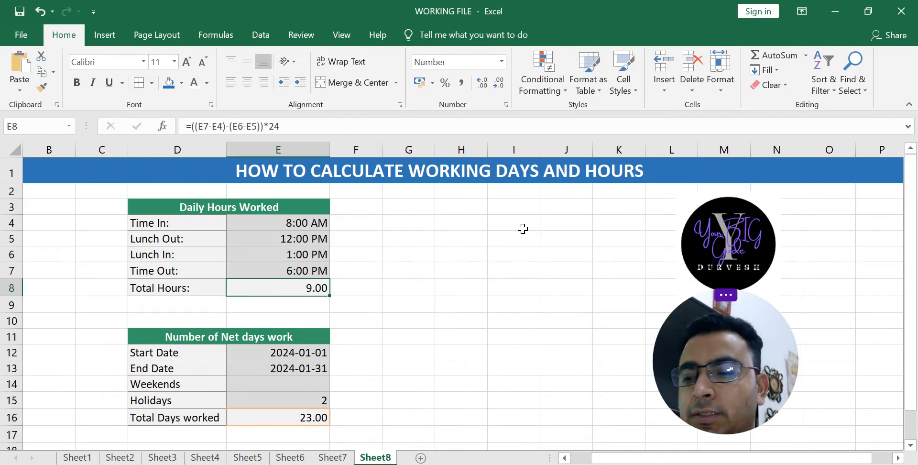
click(277, 417)
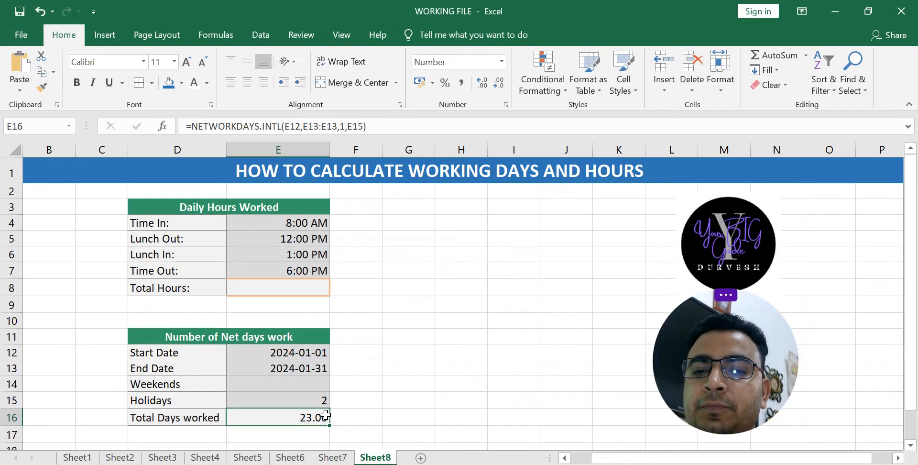
click(356, 288)
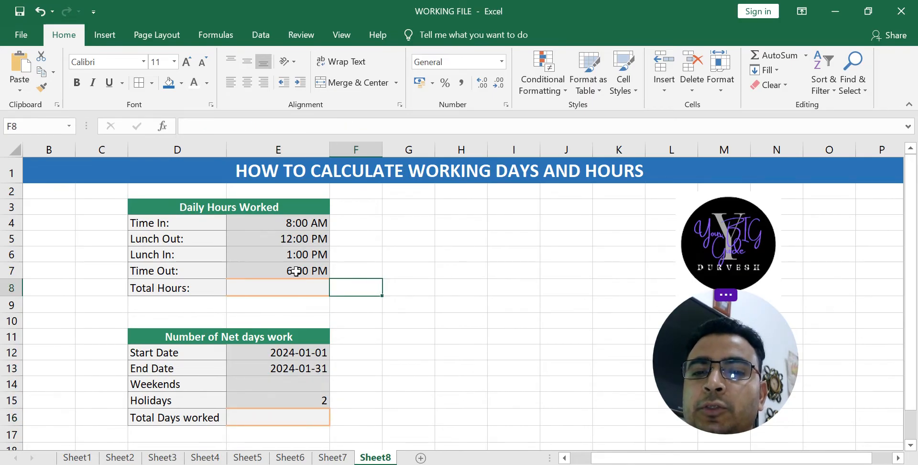
click(177, 206)
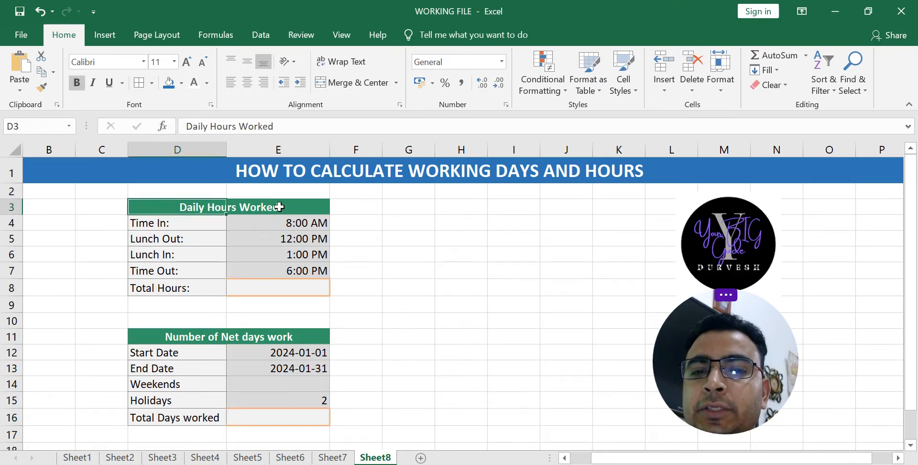
click(278, 206)
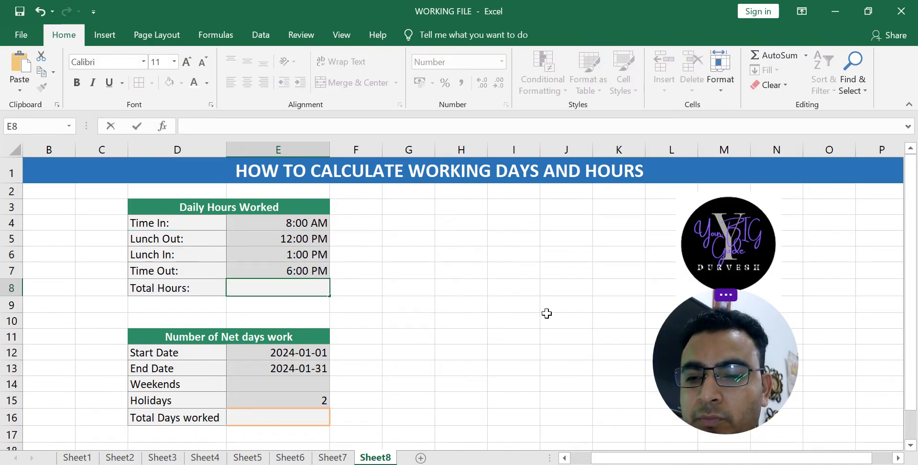
Step: Begin the Total Hours formula as Time Out minus Time In, referencing those cells
text(=(()
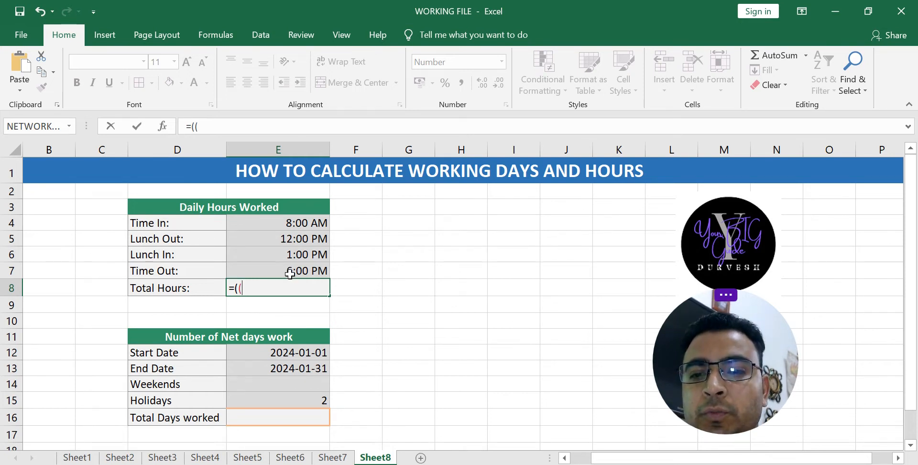
click(277, 271)
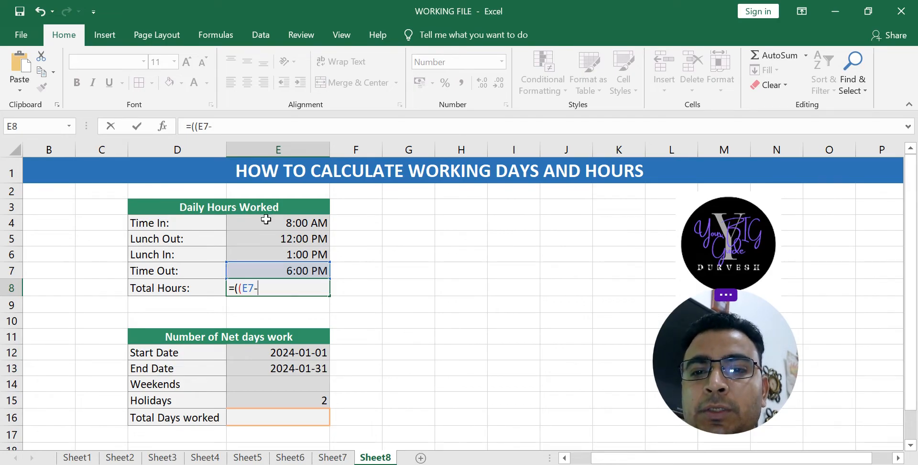
click(277, 223)
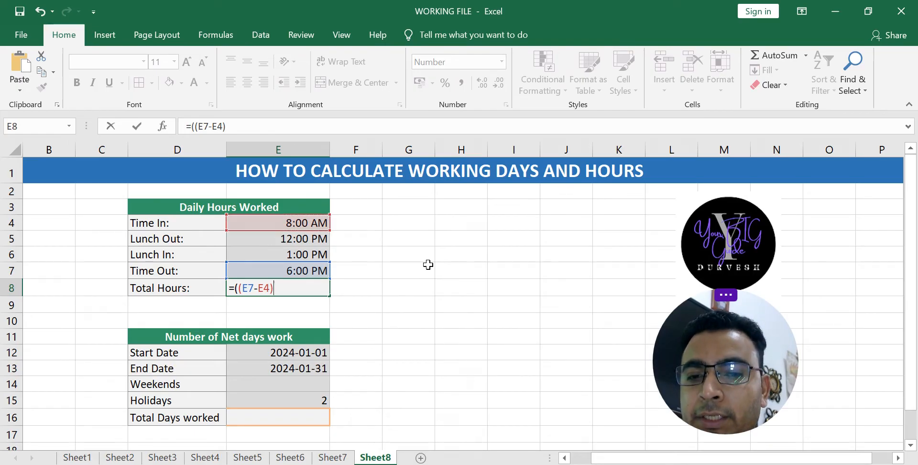
text(-)
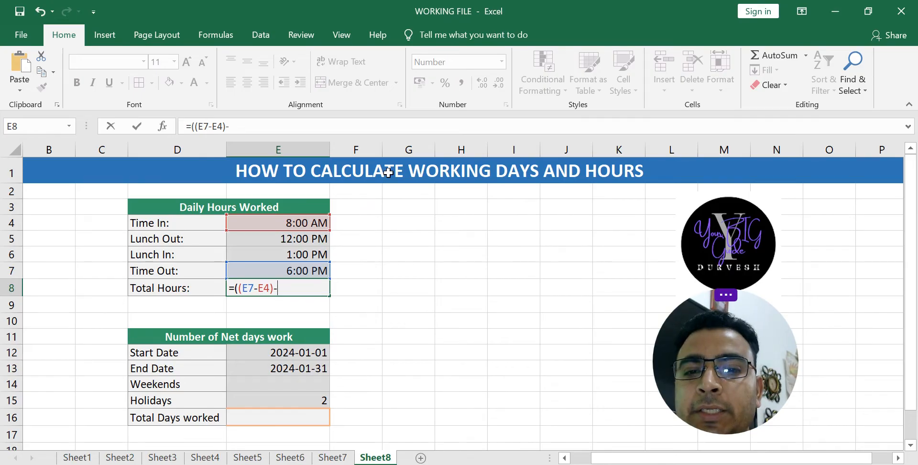
click(278, 255)
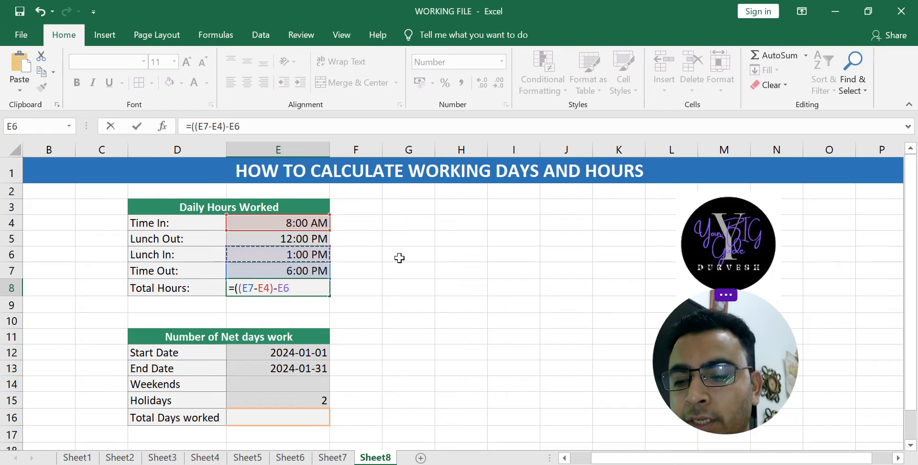
click(177, 254)
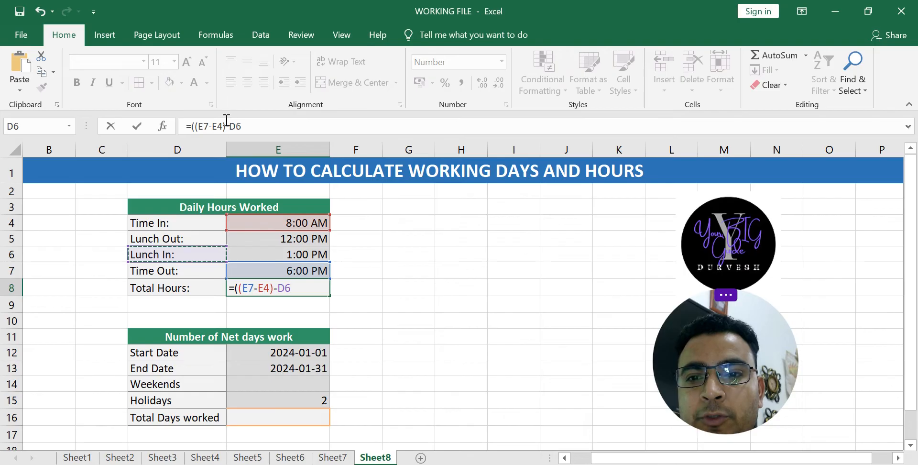
Step: Subtract the Lunch In minus Lunch Out break and multiply by 24, giving Total Hours 9.00
text(()
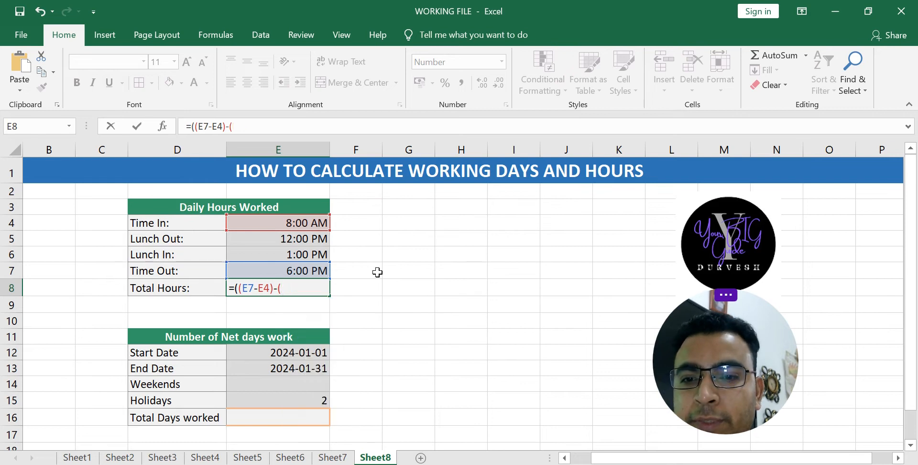
click(277, 254)
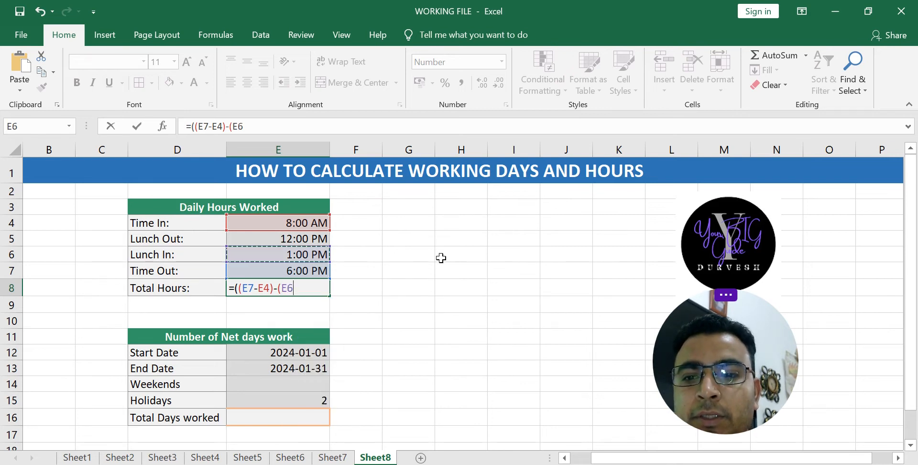
text(-)
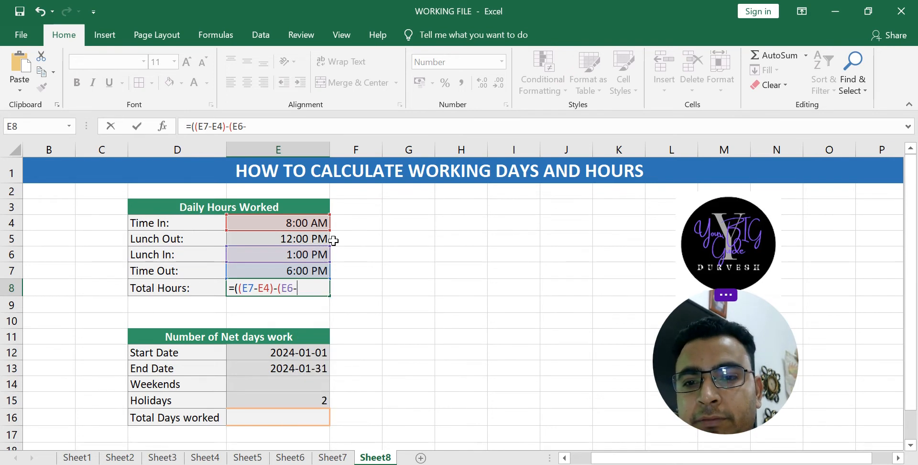
click(278, 238)
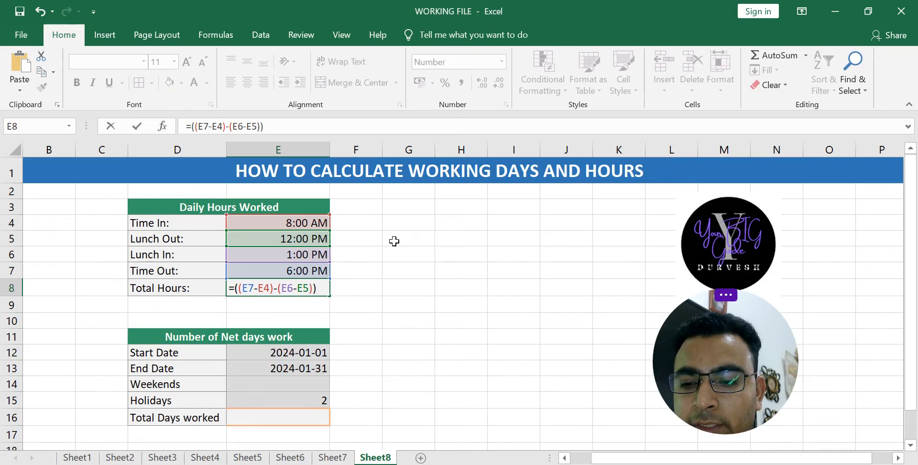
text(*24)
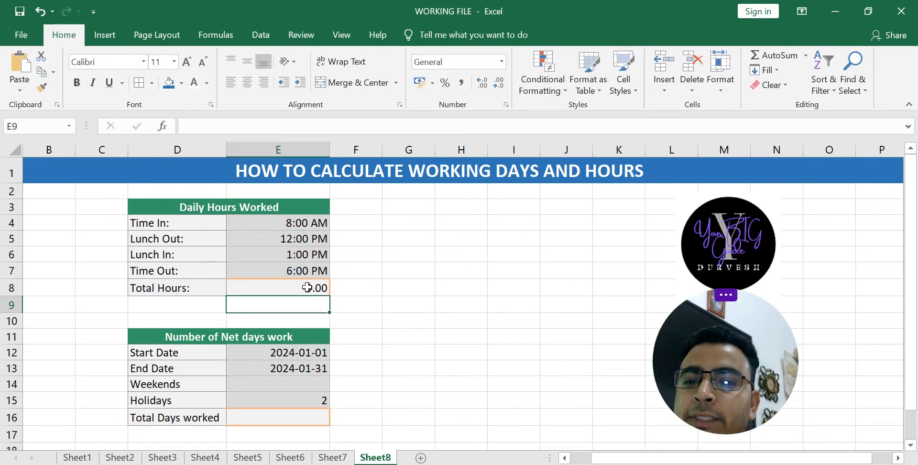
Step: Check the Time Out value and select the empty Total Days worked cell
click(277, 271)
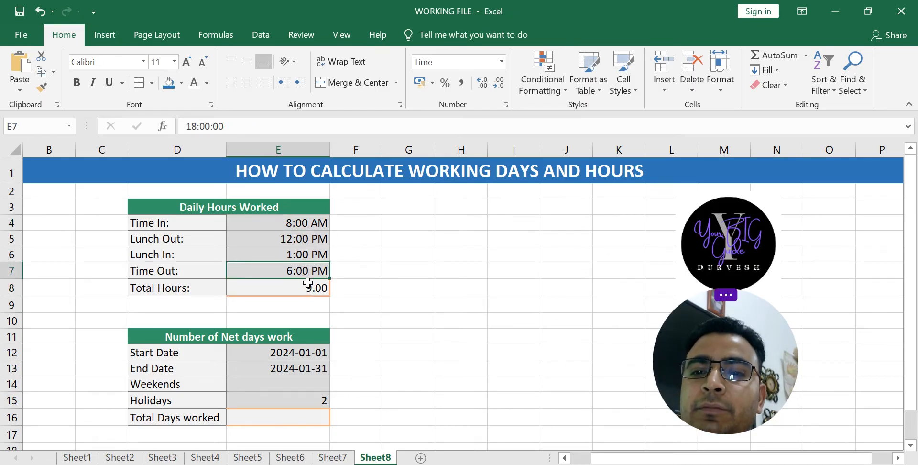
click(277, 288)
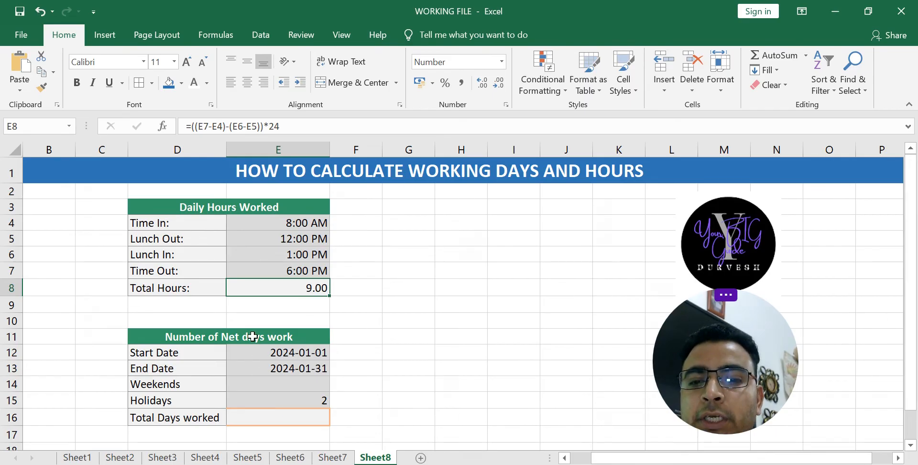
click(176, 335)
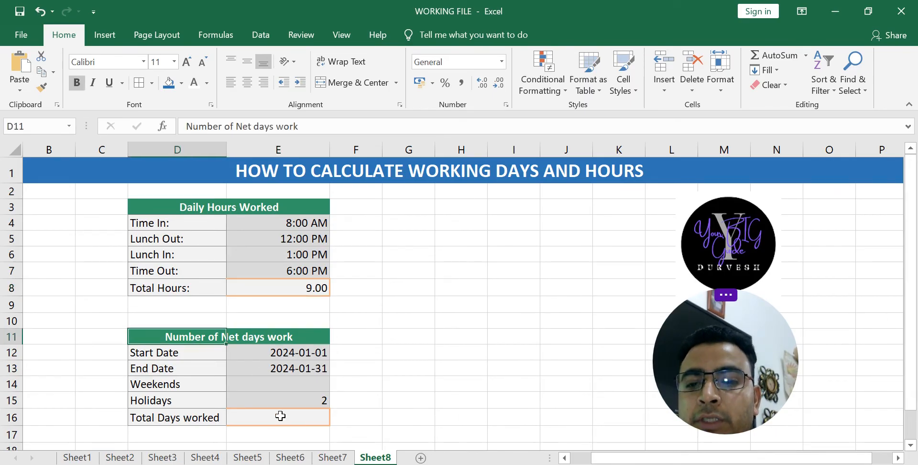
click(176, 399)
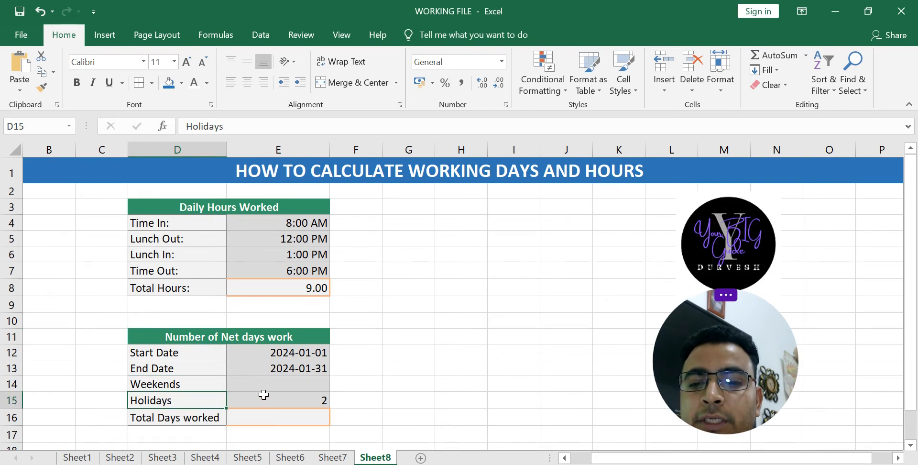
click(277, 417)
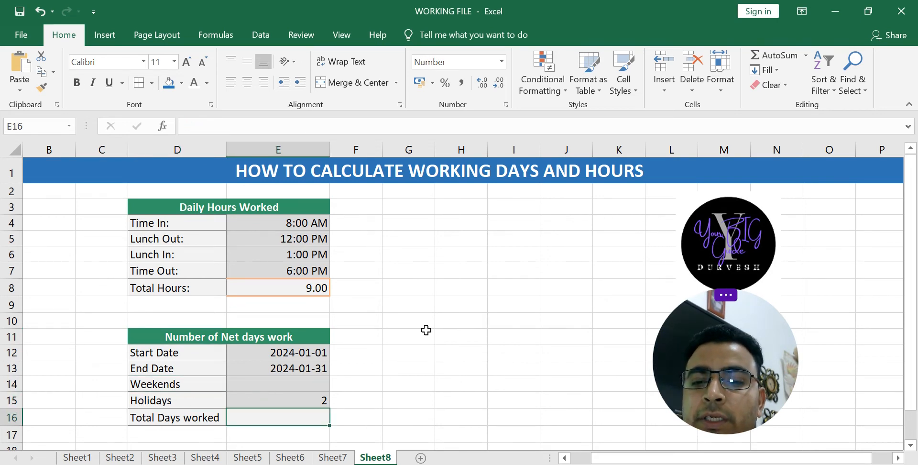
Step: Start a NETWORKDAYS.INTL formula with Start Date and End Date as the first arguments
text(=)
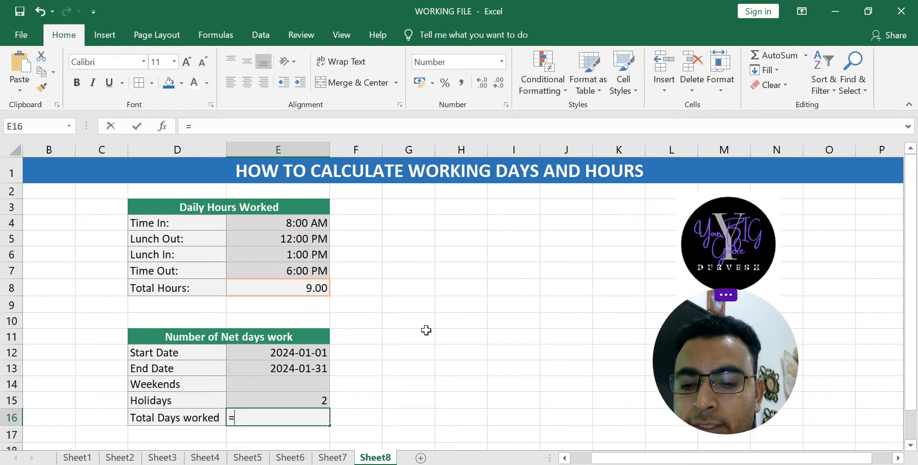
text(NE)
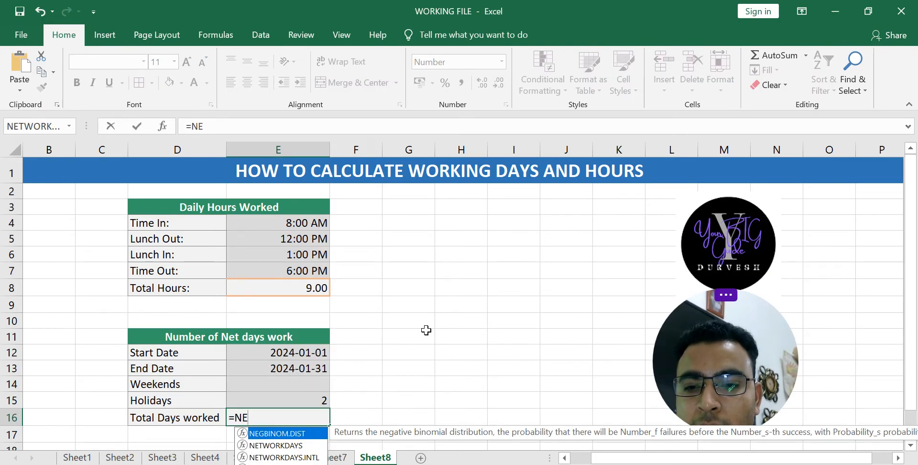
text(TWORKDAYS.INTL()
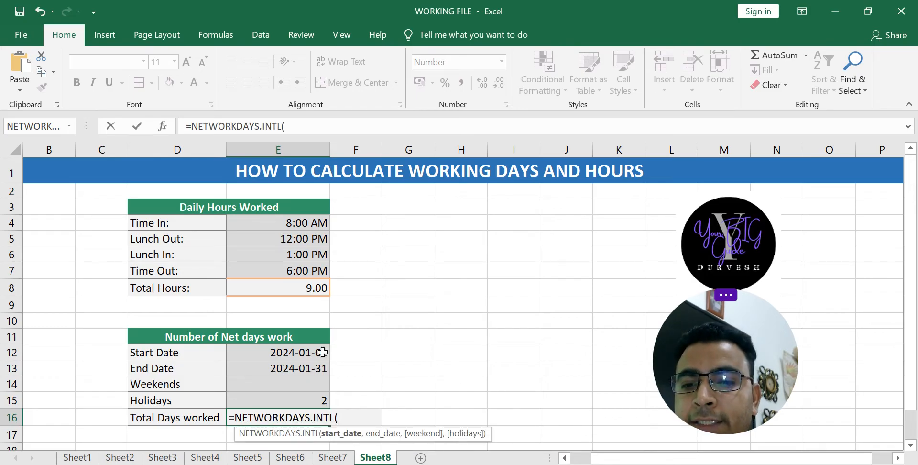
click(277, 352)
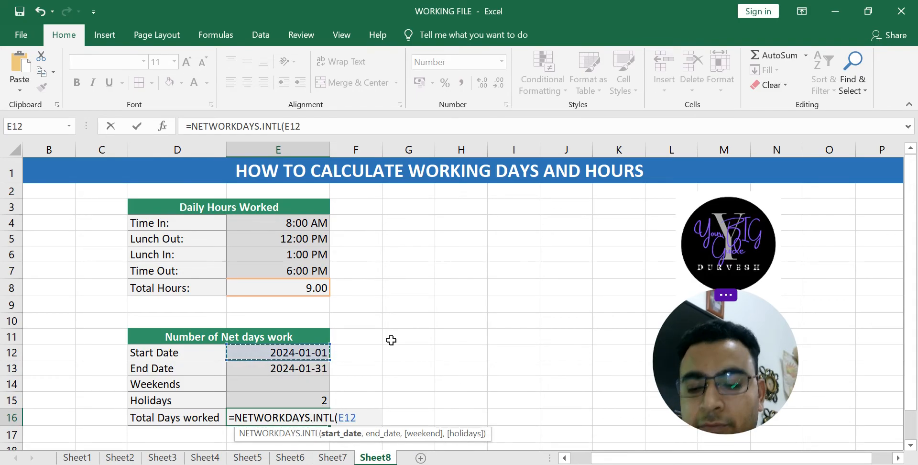
text(,)
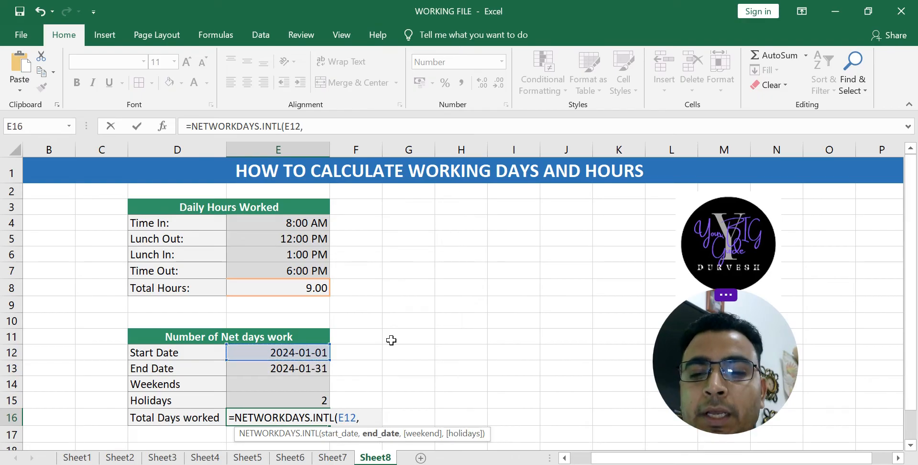
click(277, 367)
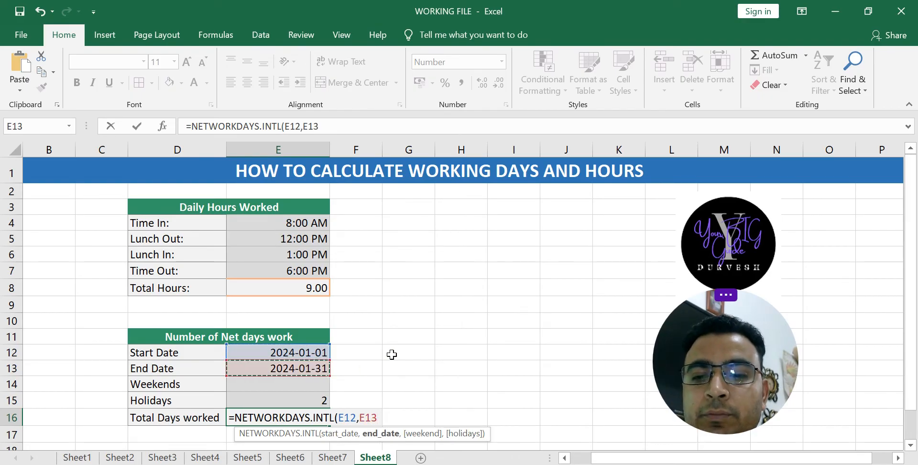
text(,)
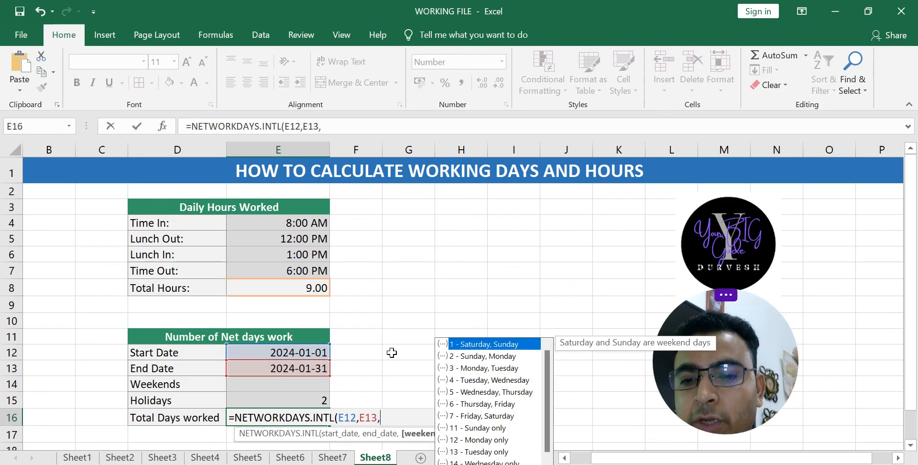
mouse_move(461, 306)
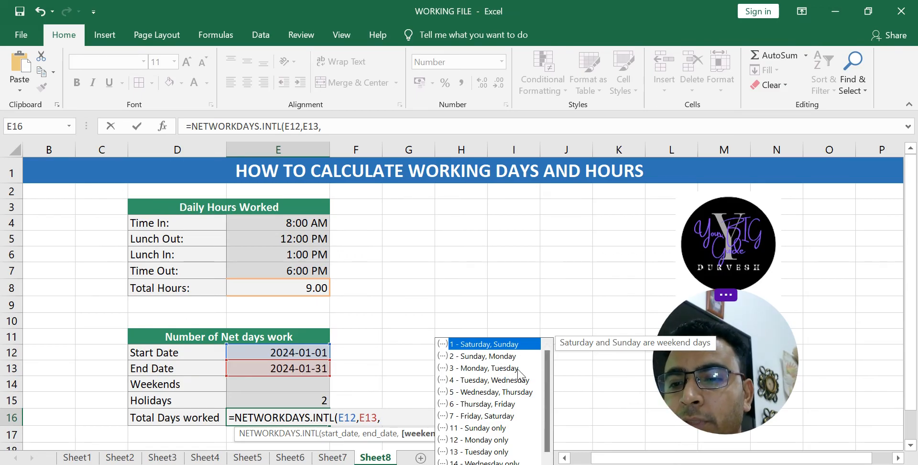
Step: Set the weekend to 11 - Sunday only and add the Holidays value, giving 27.00
scroll(down, 3)
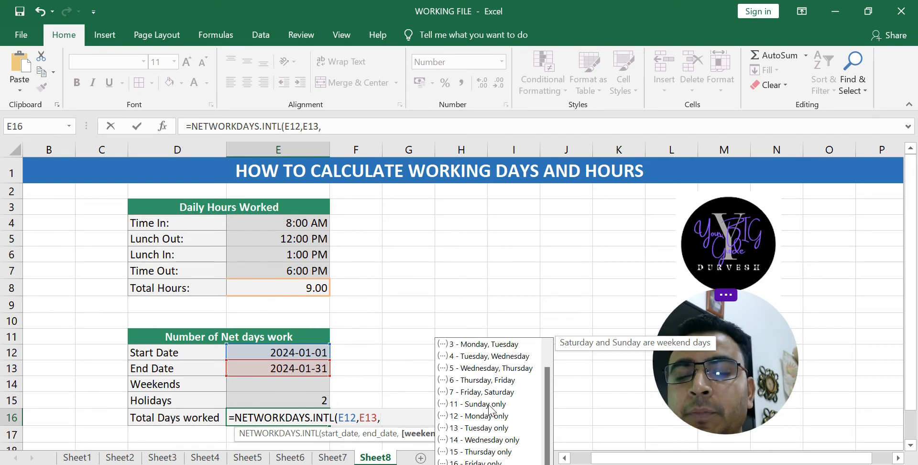
click(481, 404)
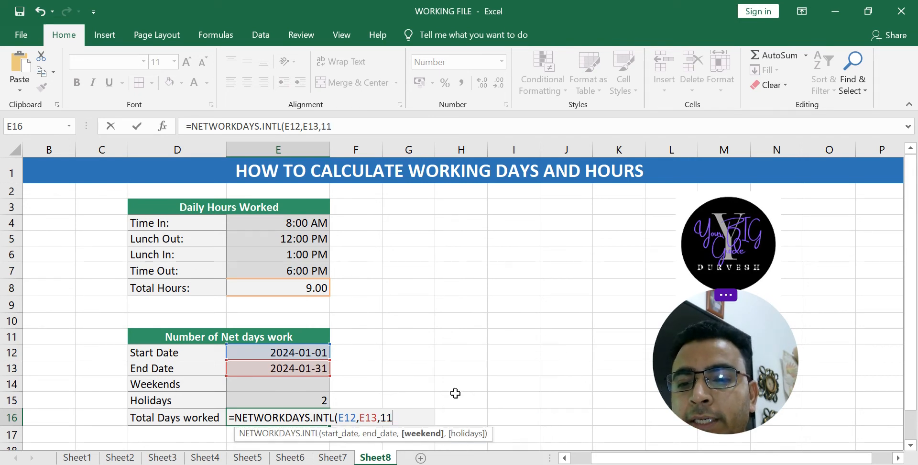
text(,)
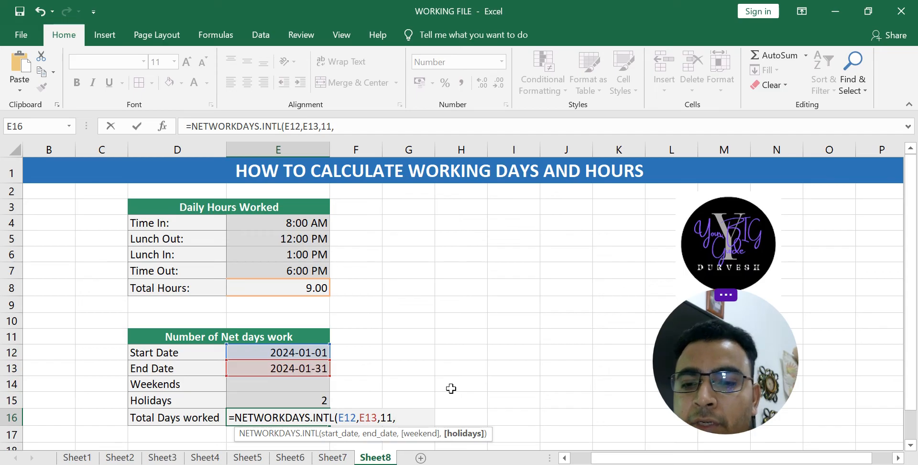
click(277, 400)
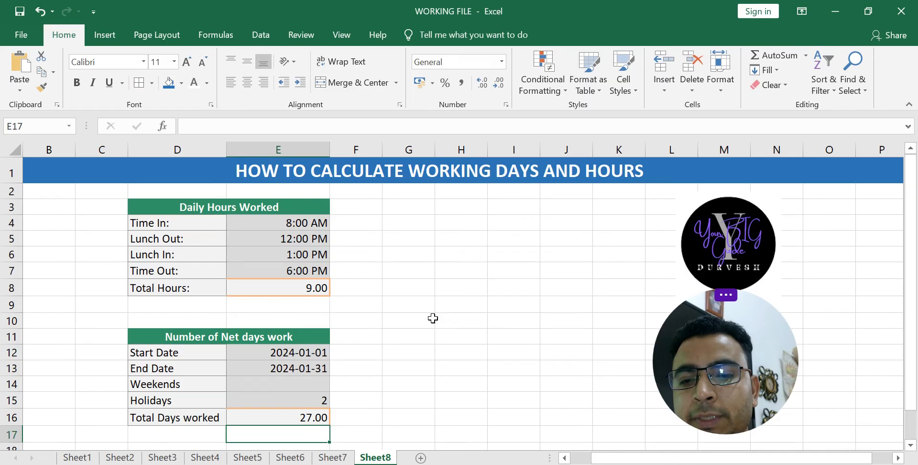
Step: Edit the formula to weekend code 1 (Saturday–Sunday) with holidays, giving 23.00 Total Days worked
click(278, 417)
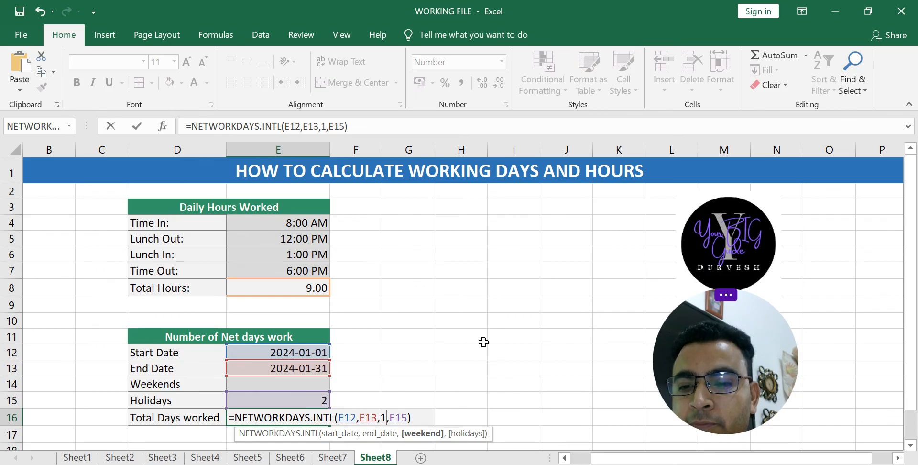
key(enter)
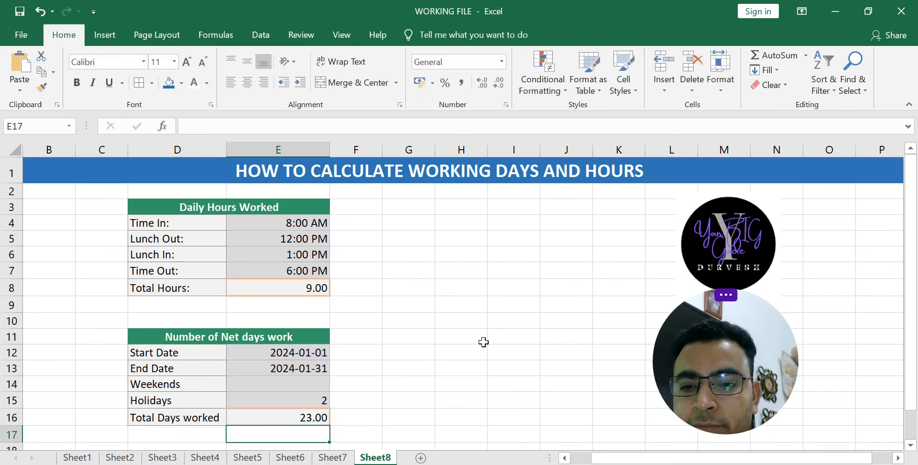
click(277, 417)
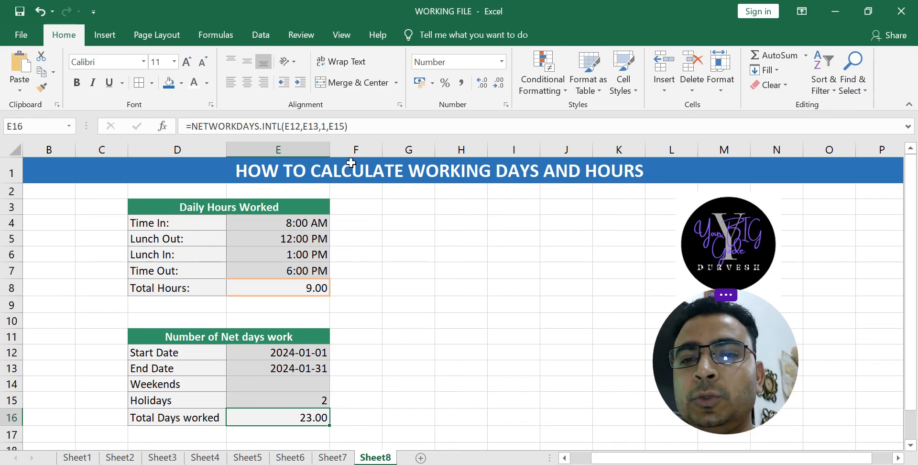
click(438, 170)
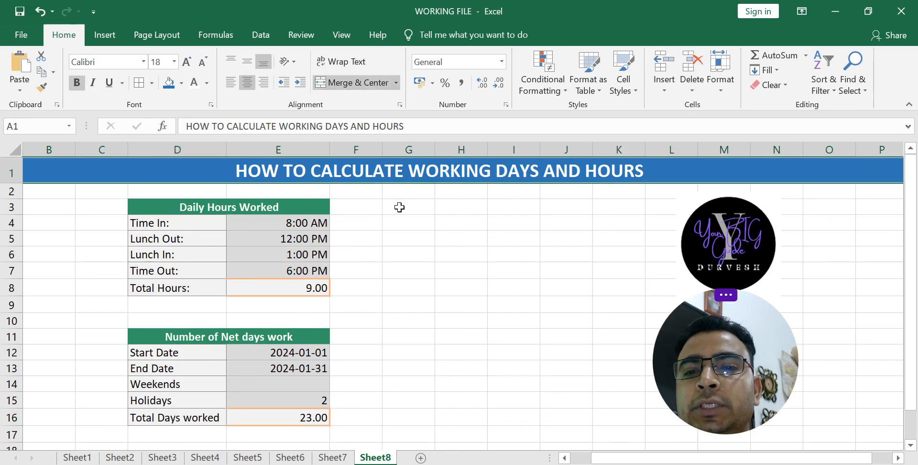
click(277, 315)
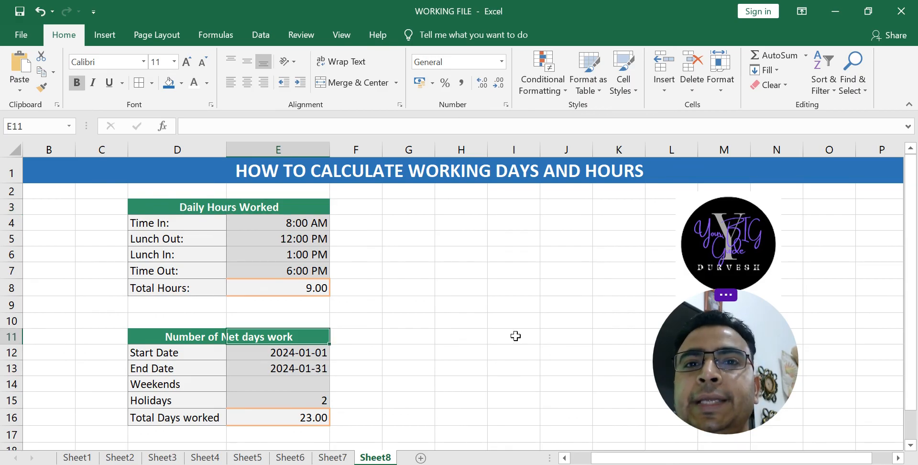
mouse_move(460, 320)
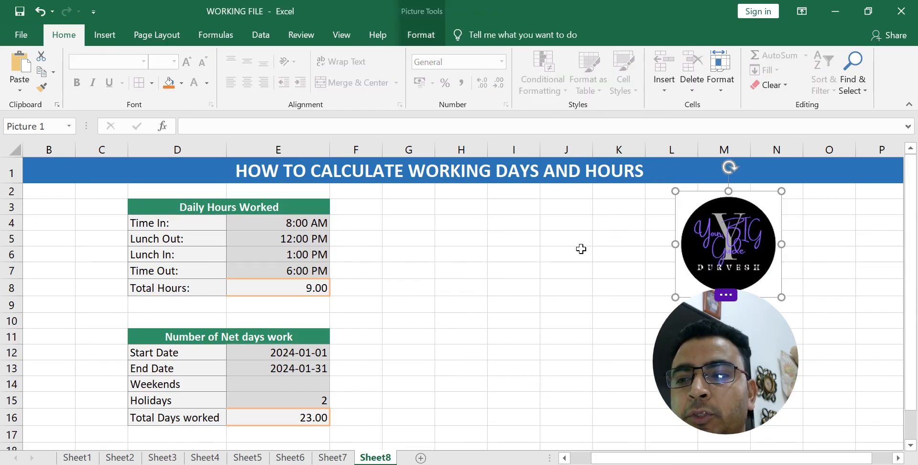
click(512, 287)
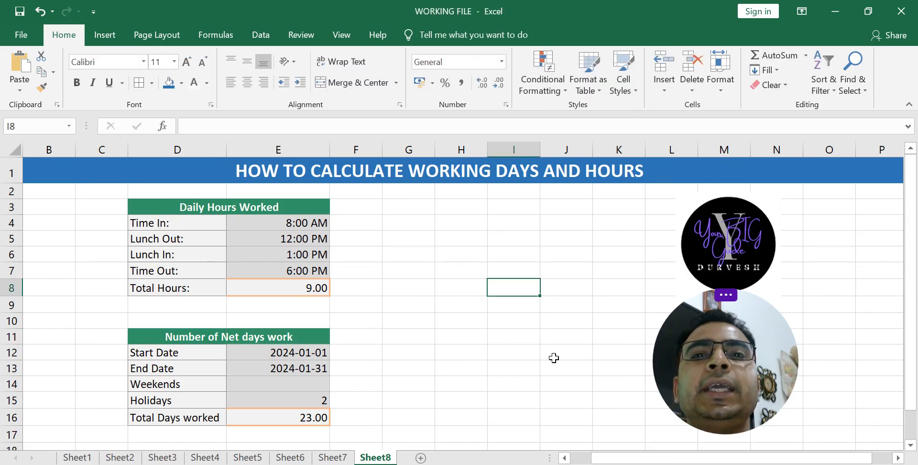